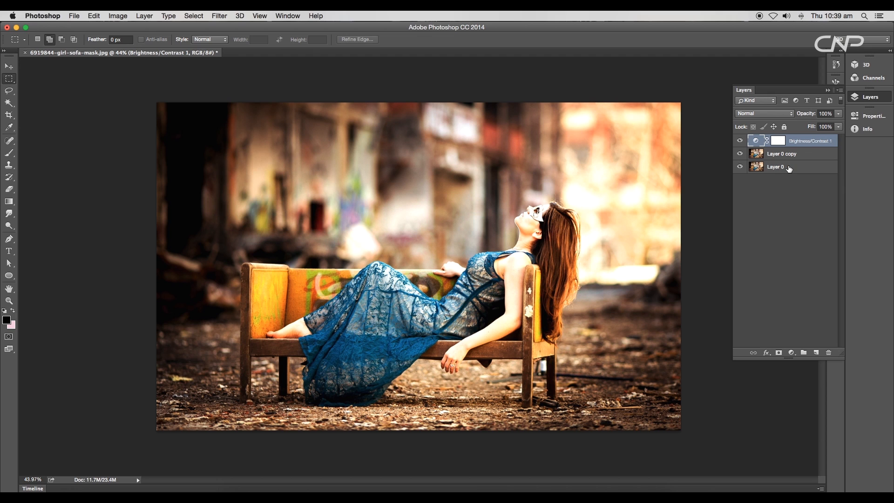
Merge the photo layers and draw a white 10 px rounded rectangle, about 1470×1550 px, over the photo.
right_click(775, 167)
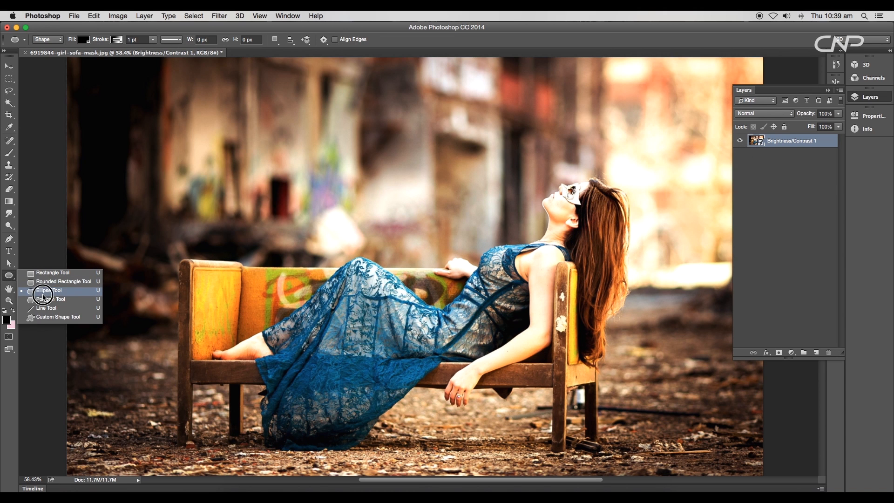
left_click(63, 281)
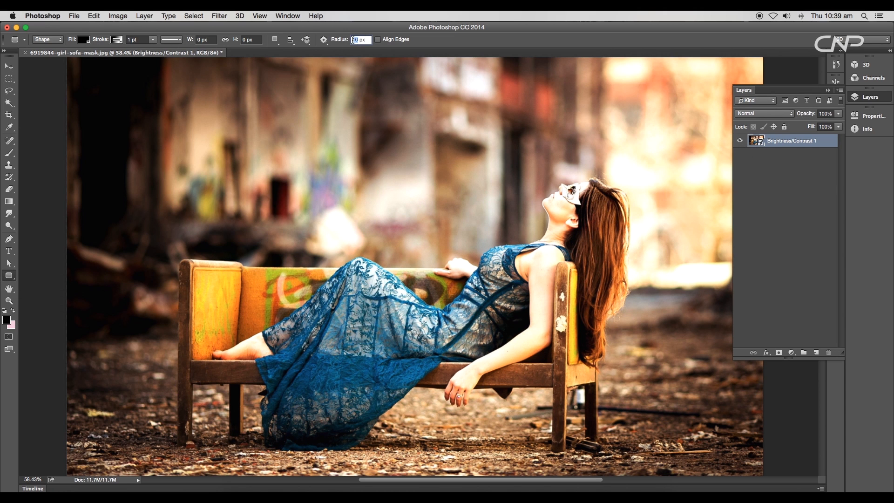
left_click(84, 40)
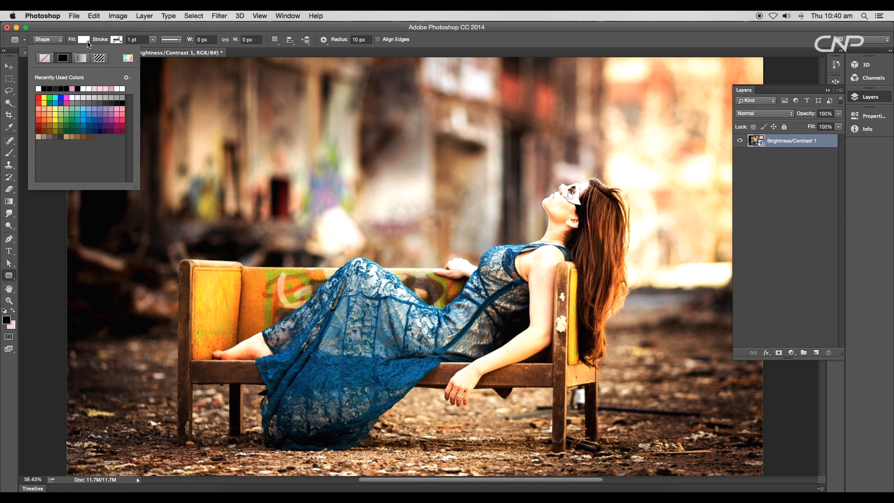
left_click(117, 39)
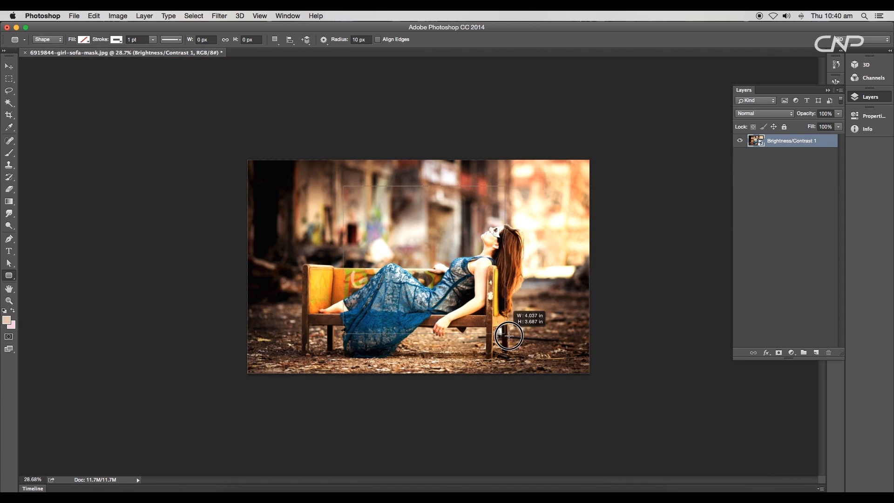
left_click_drag(508, 335, 523, 365)
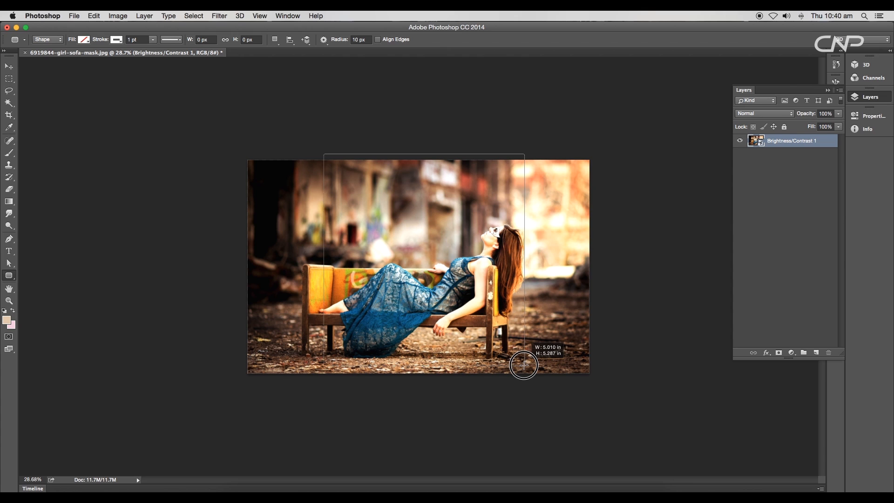
left_click_drag(523, 366, 519, 372)
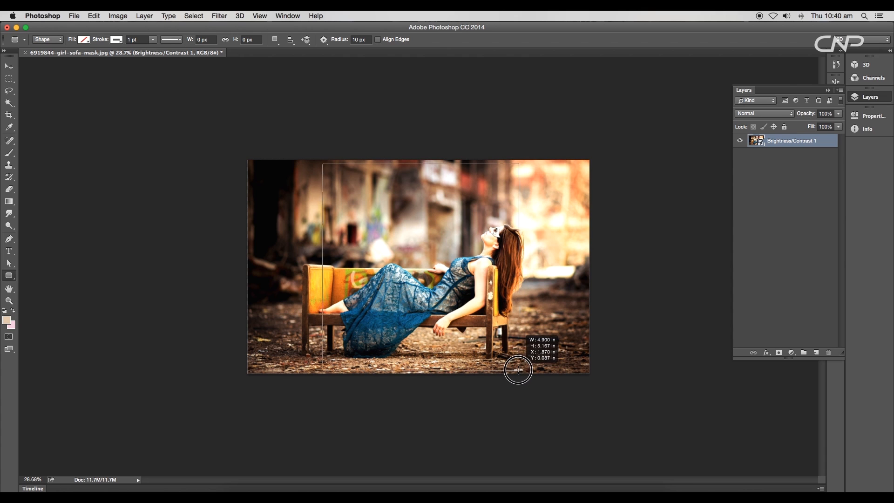
left_click_drag(324, 165, 518, 369)
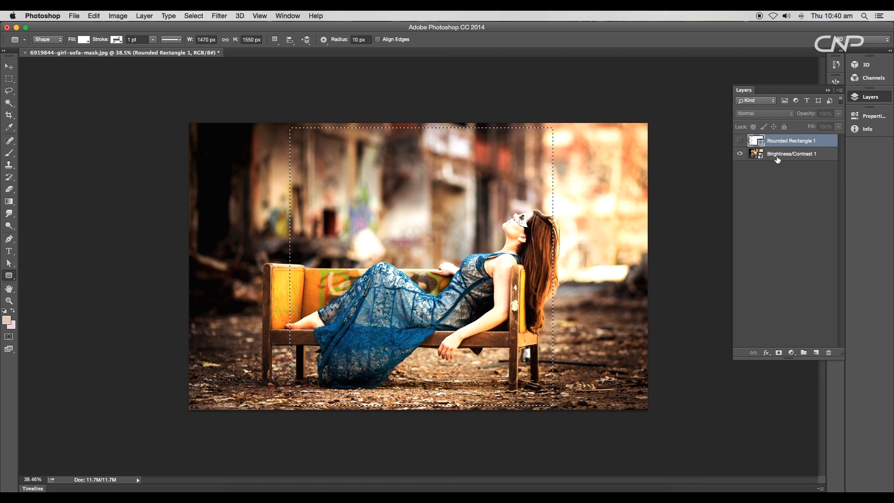
Mask the photo to the rounded rectangle's outline, then delete the rectangle layer.
left_click(791, 154)
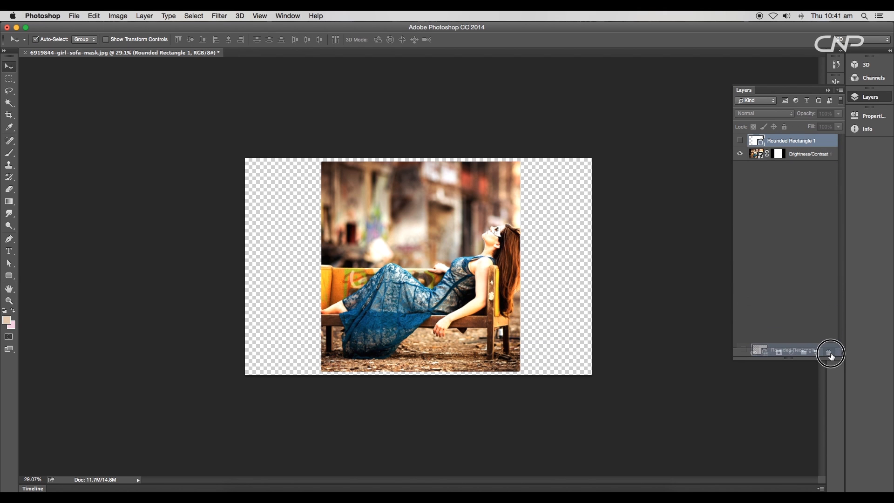
left_click(830, 353)
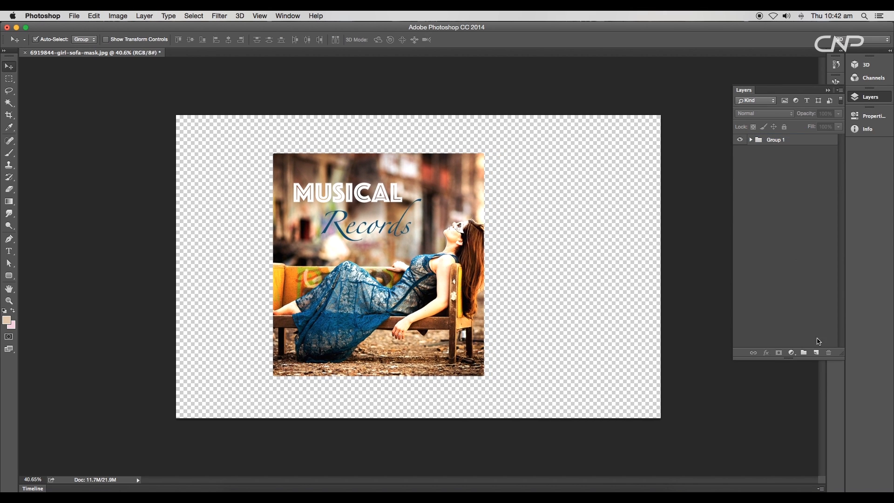
Place the black vinyl record behind the cover's right edge, then set its copy's blend mode.
left_click(815, 352)
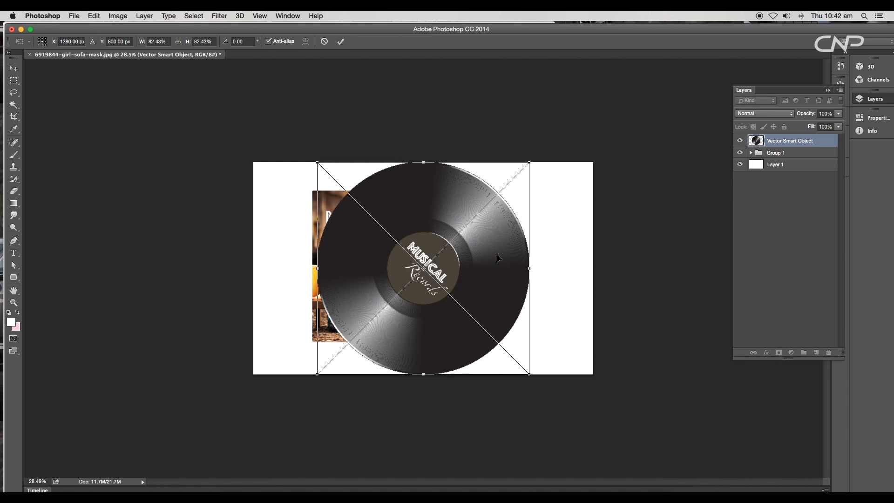
left_click_drag(528, 165, 521, 173)
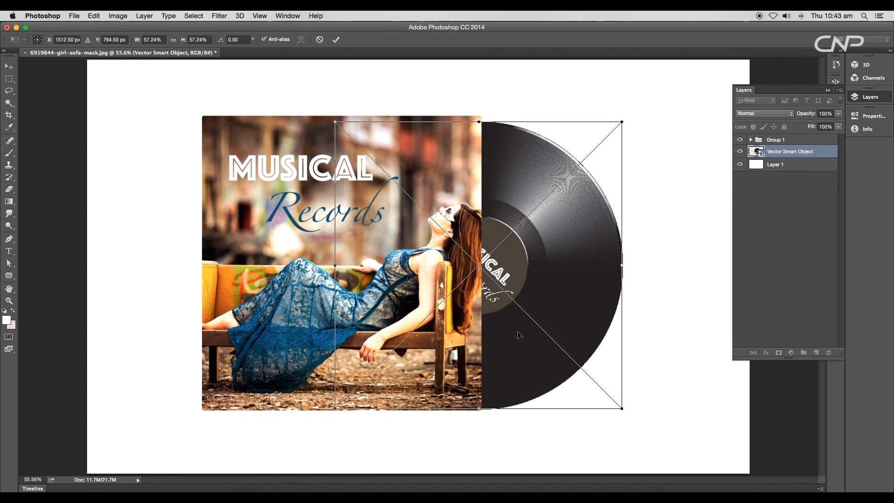
left_click_drag(620, 123, 625, 122)
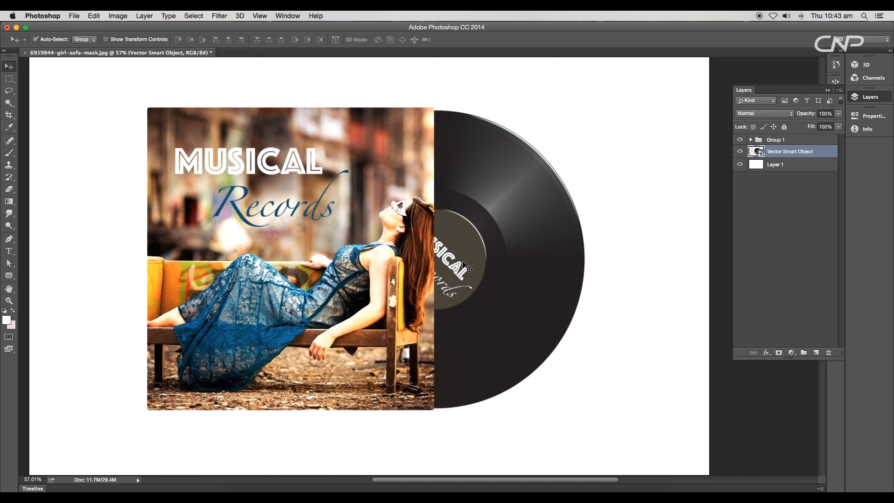
left_click(761, 113)
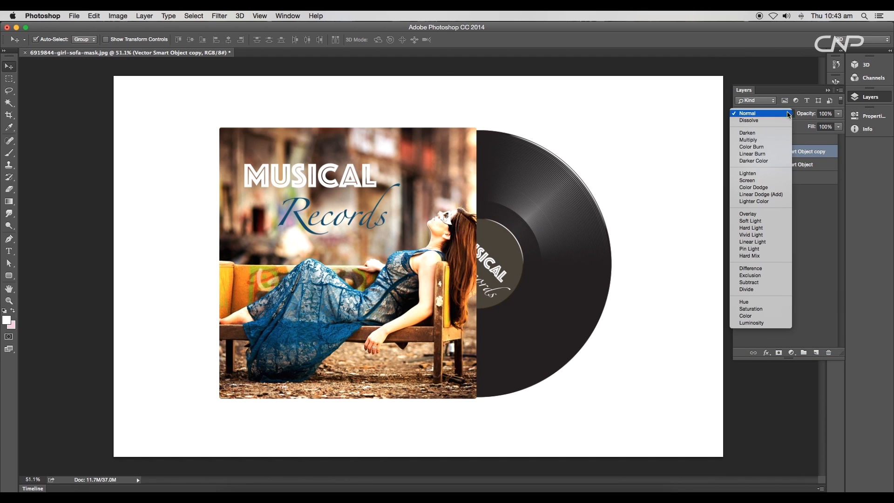
left_click(748, 139)
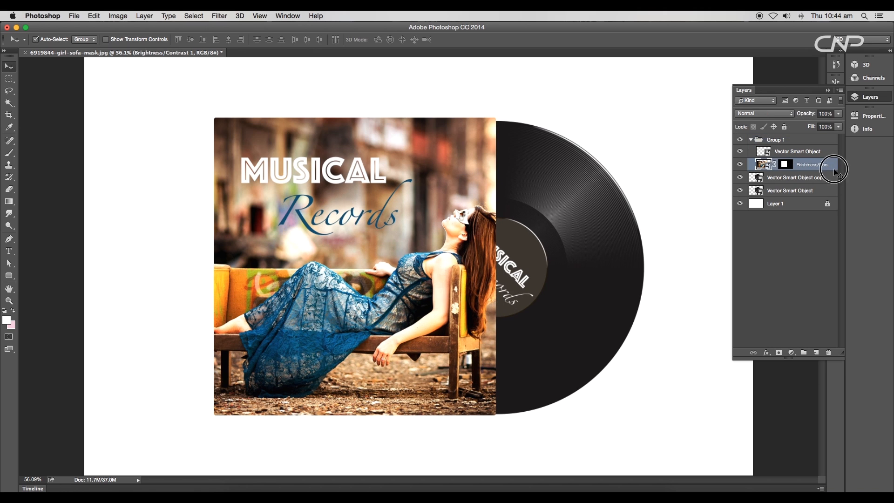
Give the cover photo a Bevel & Emboss with 157% depth, 2 px size and 146° angle.
double_click(797, 164)
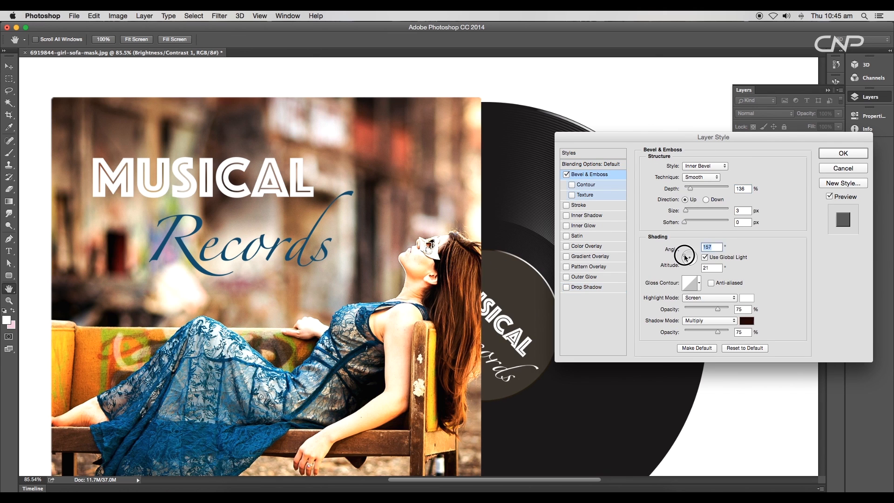
left_click_drag(684, 256, 688, 256)
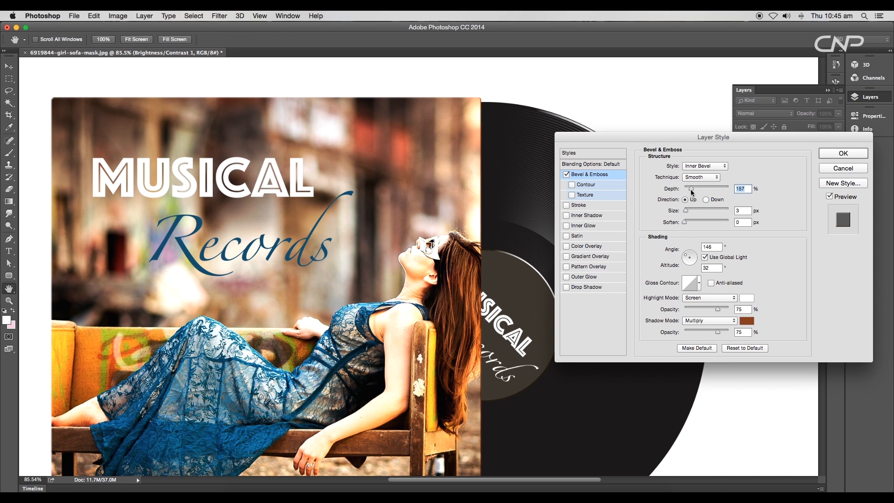
left_click_drag(687, 211, 684, 211)
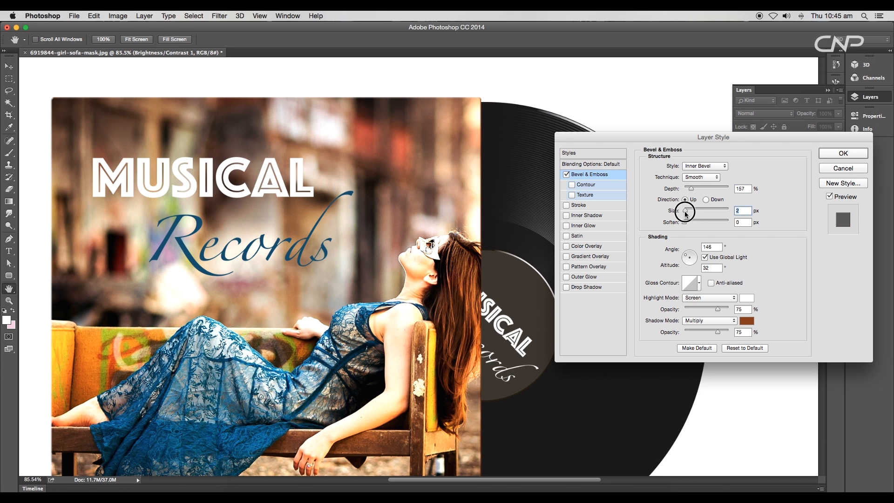
left_click(842, 153)
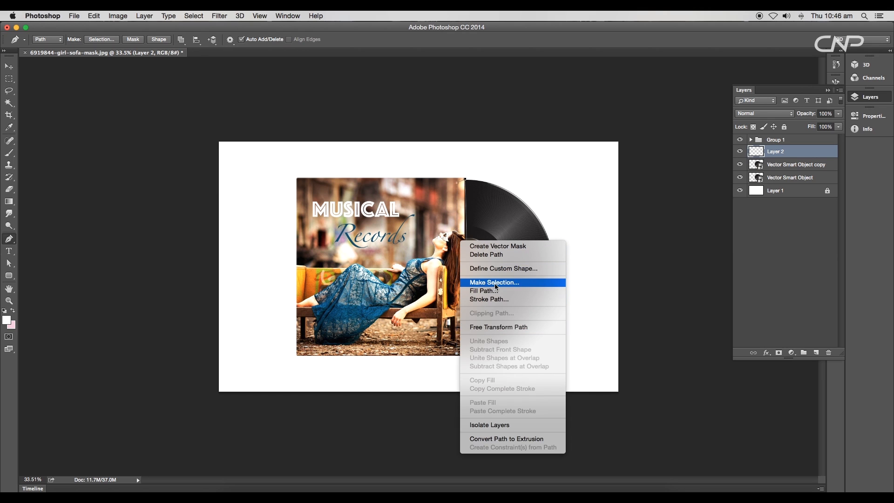
Turn the edge path into a black shadow strip on Layer 2 at 46% opacity.
left_click(493, 282)
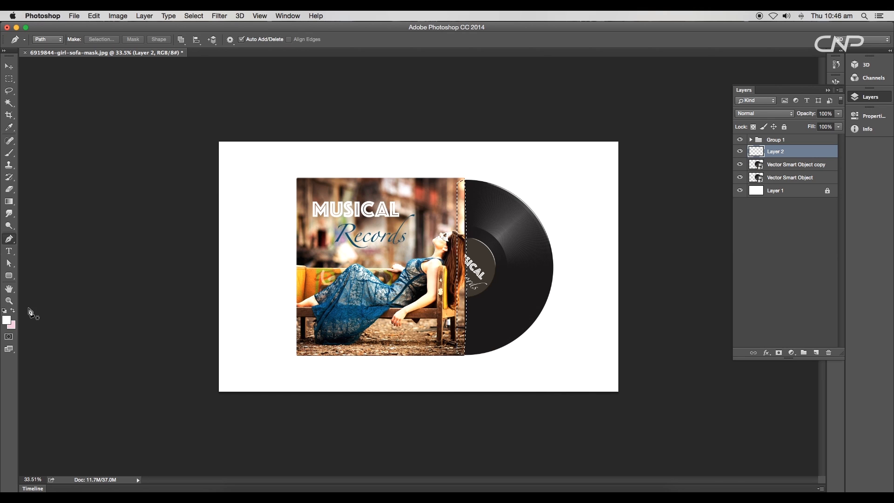
left_click(6, 319)
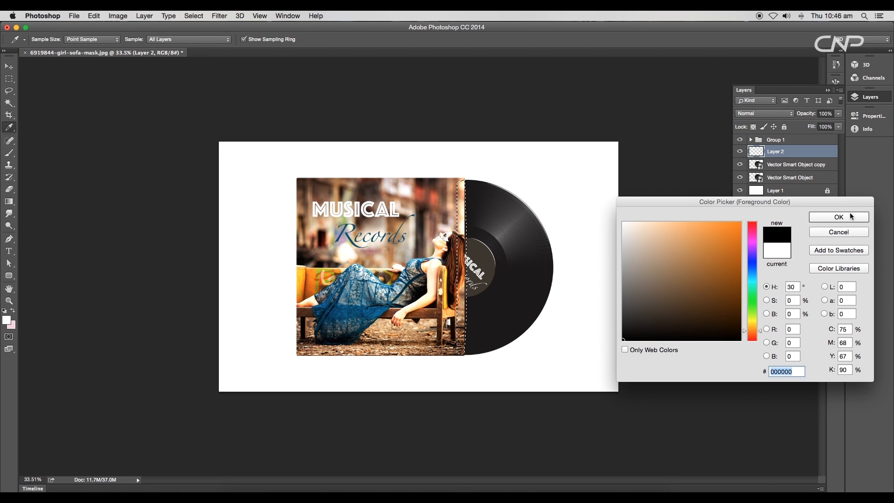
left_click(838, 218)
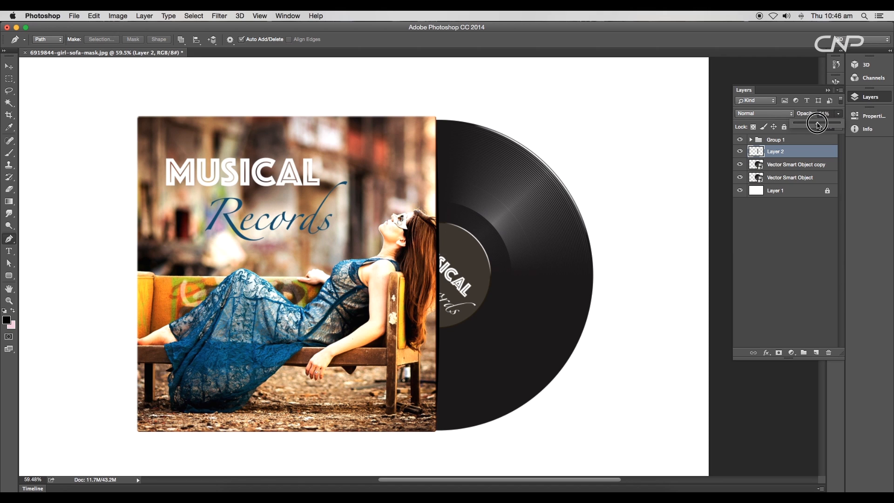
left_click_drag(816, 122, 814, 123)
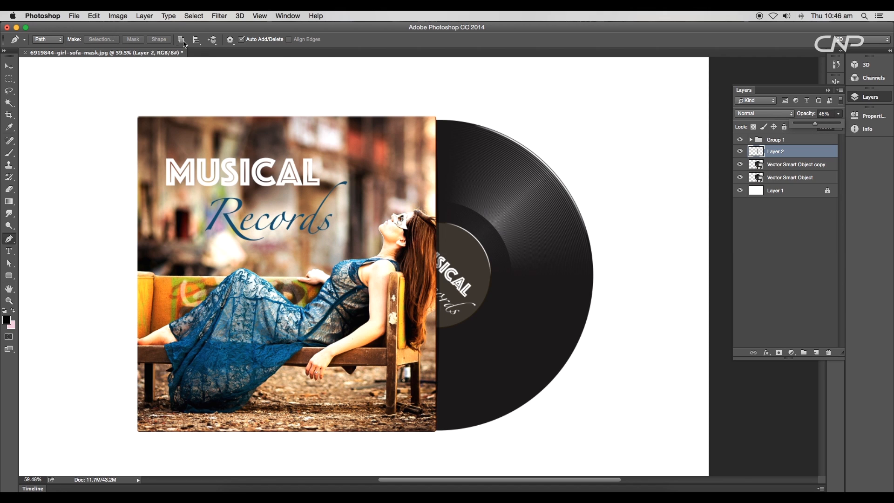
Soften the shadow strip with a 3 px Gaussian Blur.
left_click(219, 16)
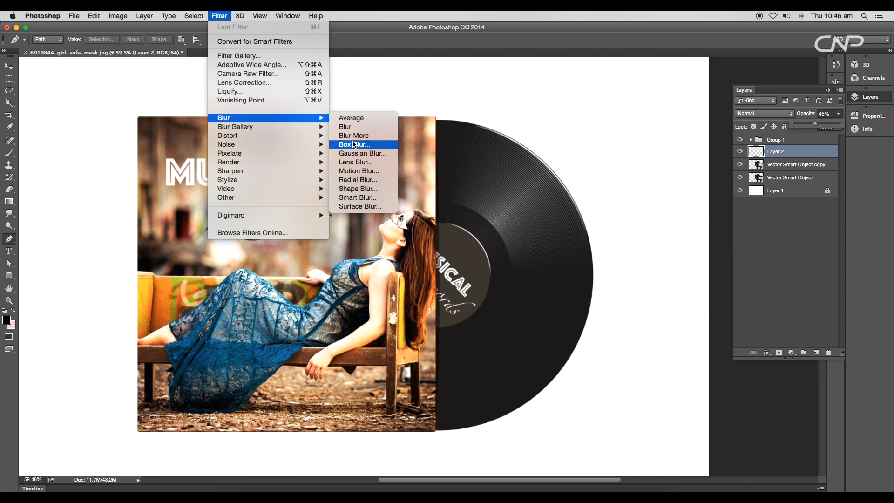
left_click(362, 152)
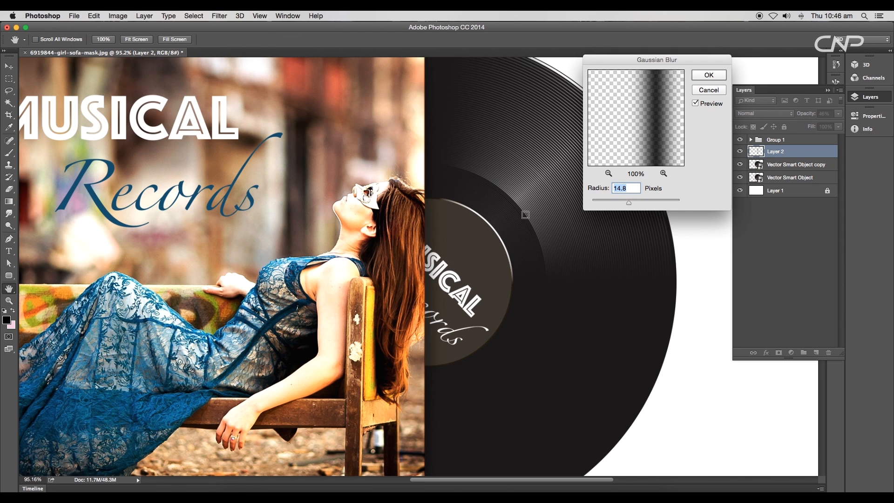
left_click_drag(627, 202, 606, 202)
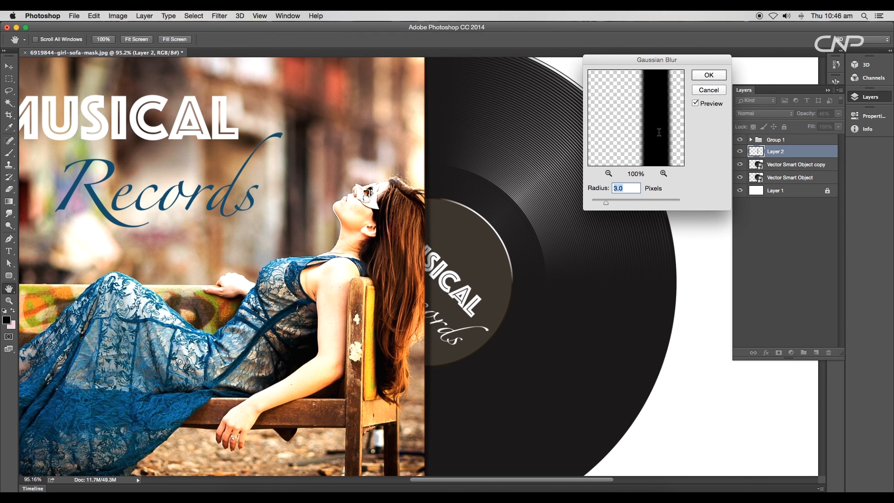
left_click(708, 75)
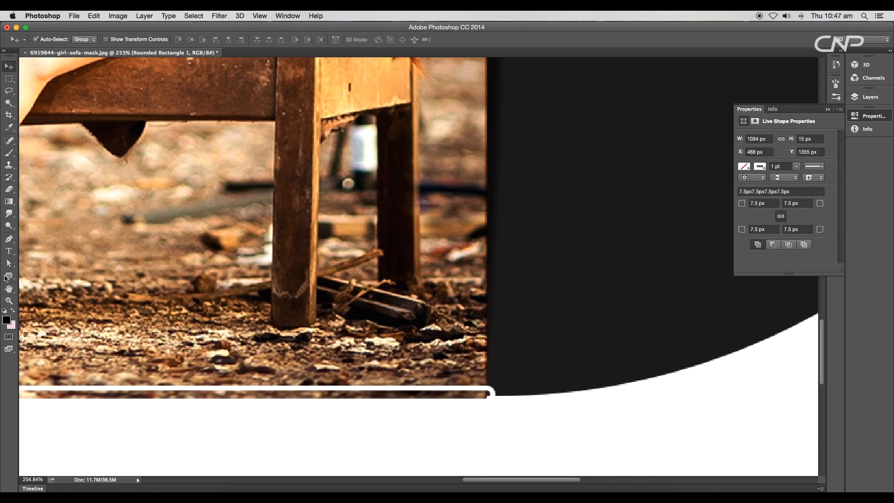
Move Rounded Rectangle 1 below Layer 2, Gaussian Blur it, then Motion Blur at -3°, distance 38.
left_click(86, 39)
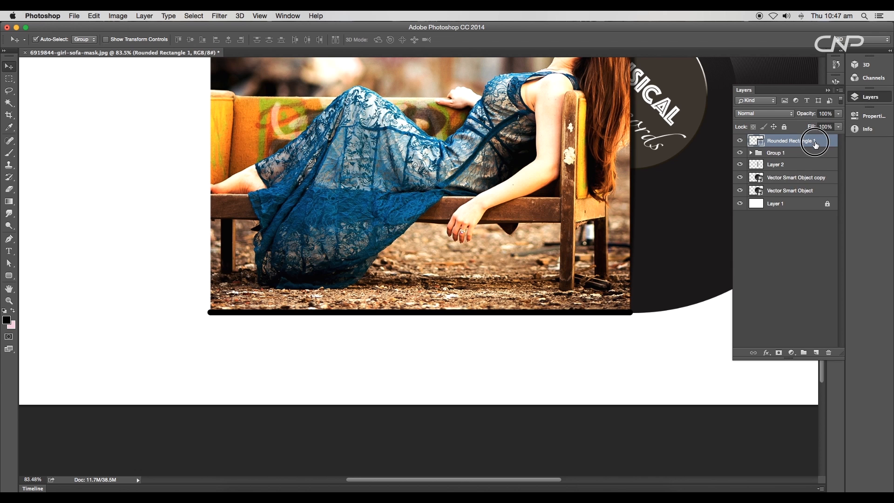
left_click(219, 15)
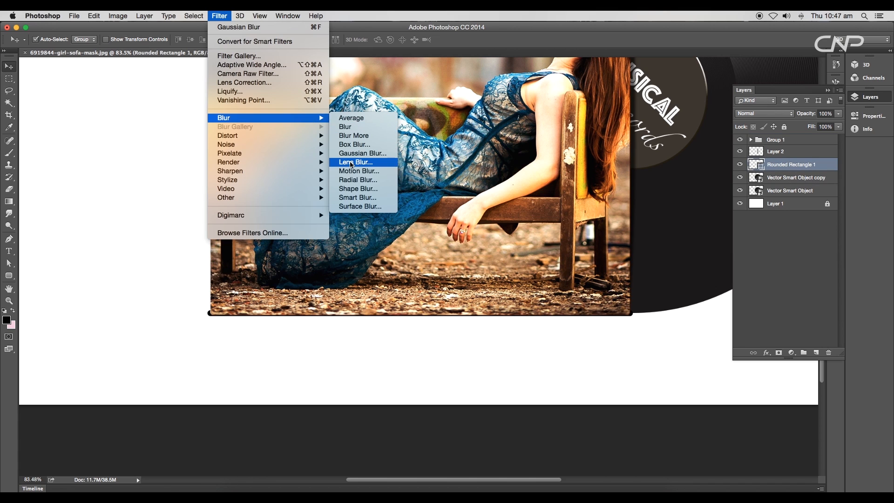
left_click(363, 152)
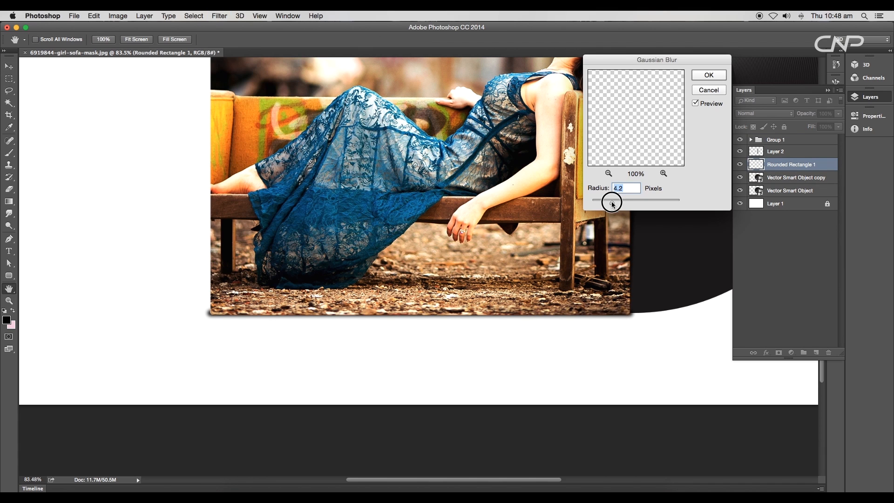
left_click(219, 15)
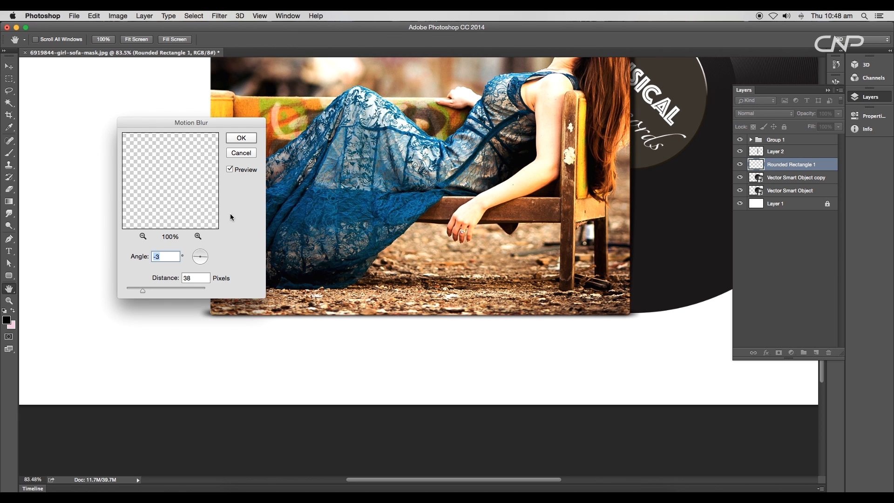
left_click_drag(143, 291, 147, 290)
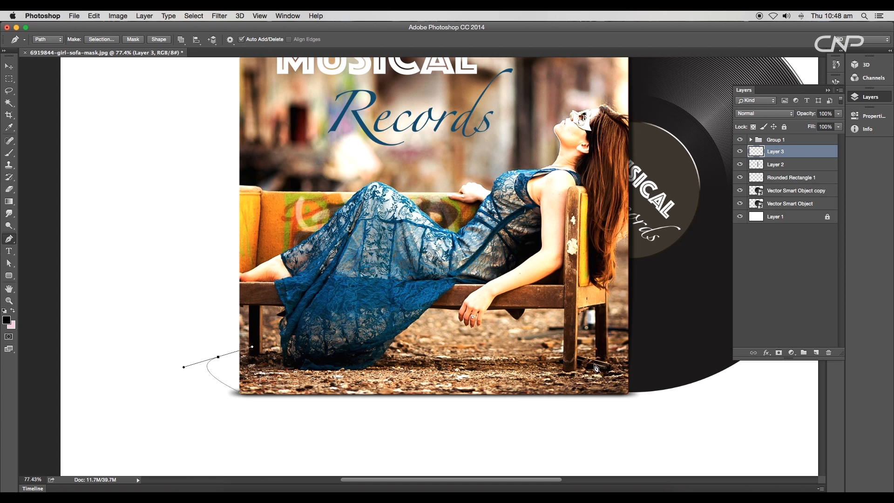
Draw and blur shadow shapes under the cover's lower-left corner and beneath the record.
left_click(265, 392)
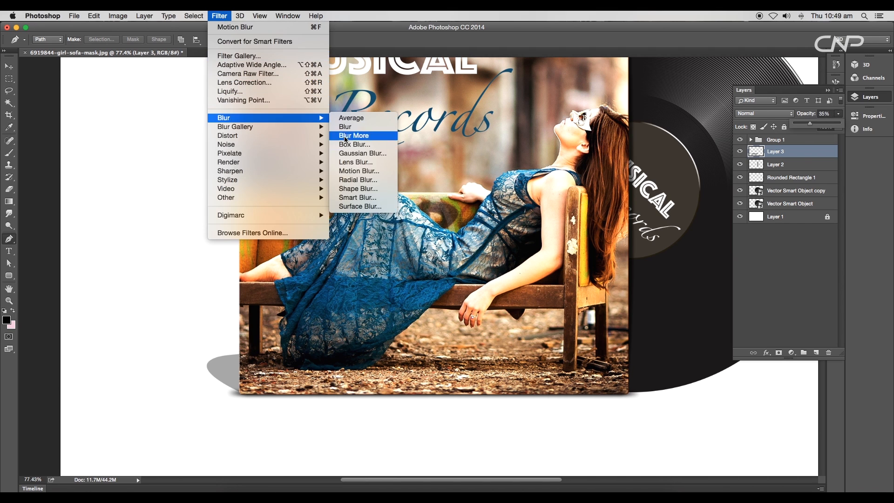
left_click(362, 153)
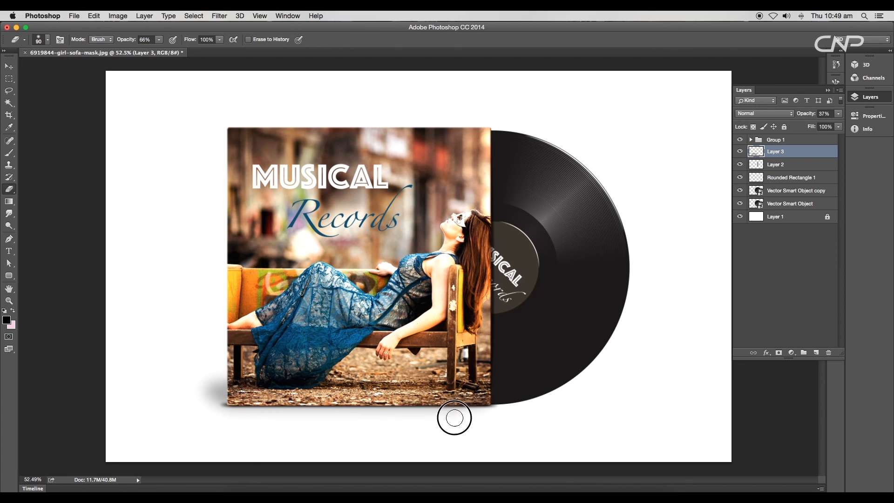
mouse_move(596, 409)
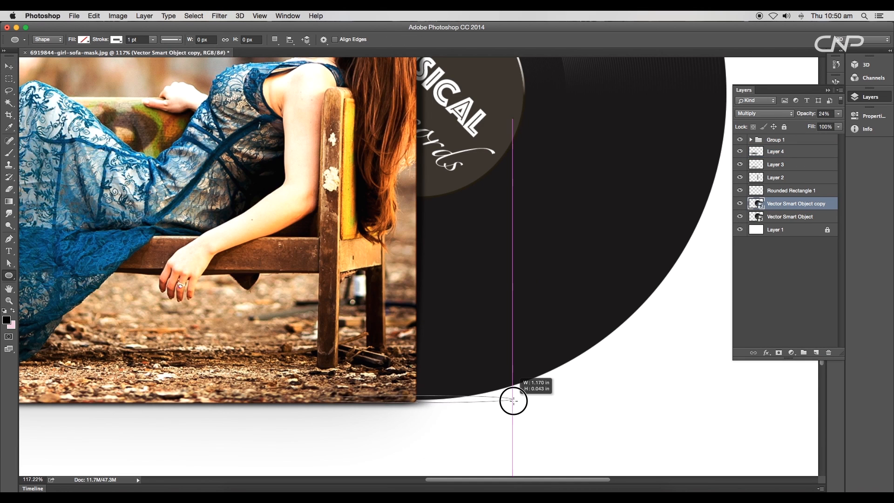
left_click(116, 39)
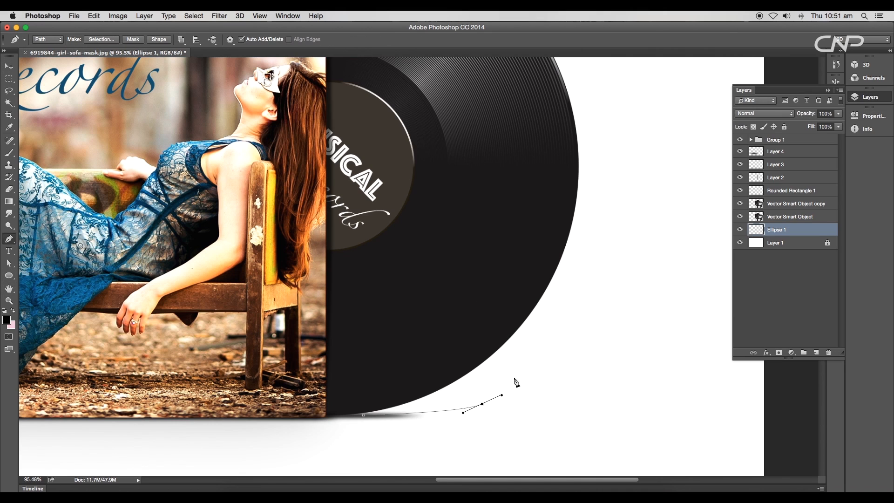
left_click(816, 353)
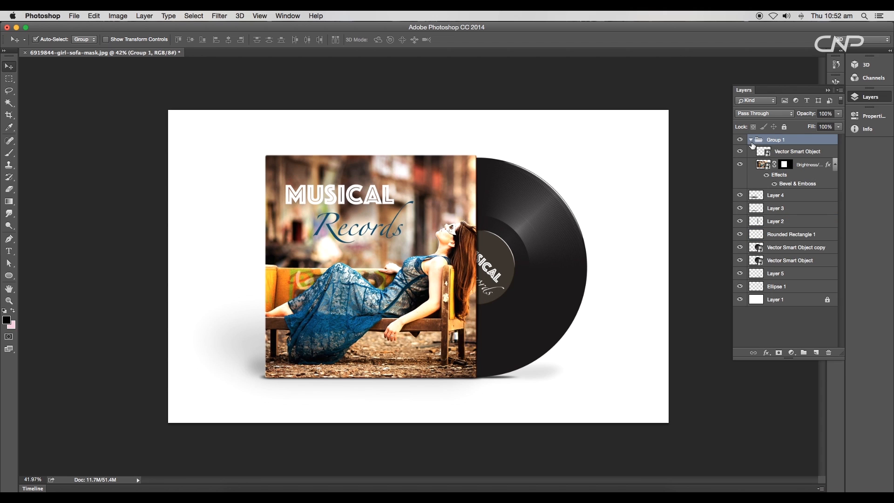
Open the cover's smart object and set Brightness to -10 and Contrast to 13.
left_click(807, 164)
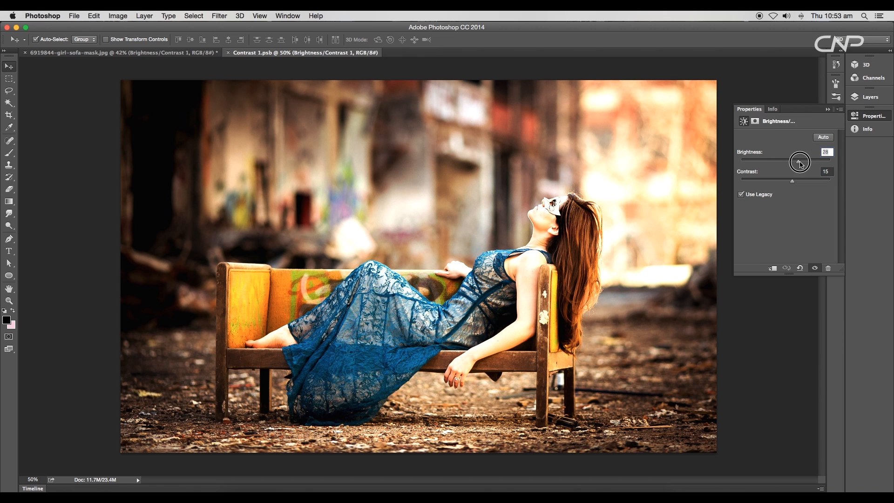
left_click_drag(798, 161, 781, 163)
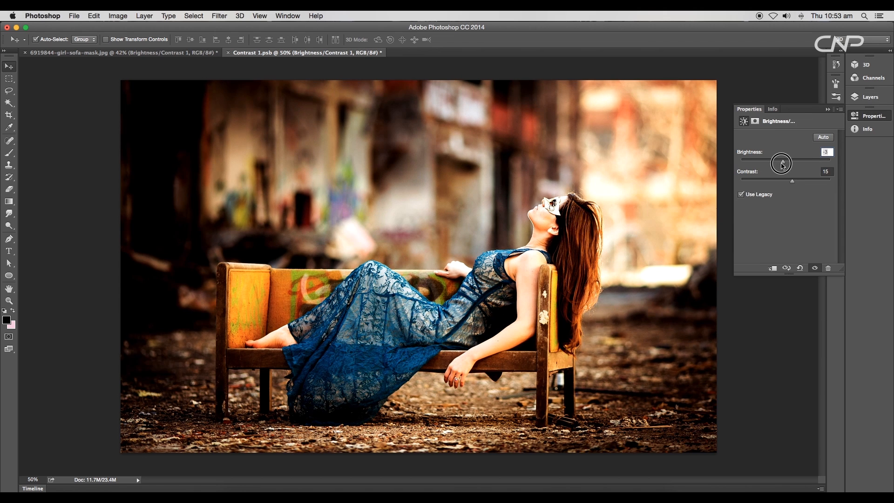
left_click_drag(781, 162, 781, 162)
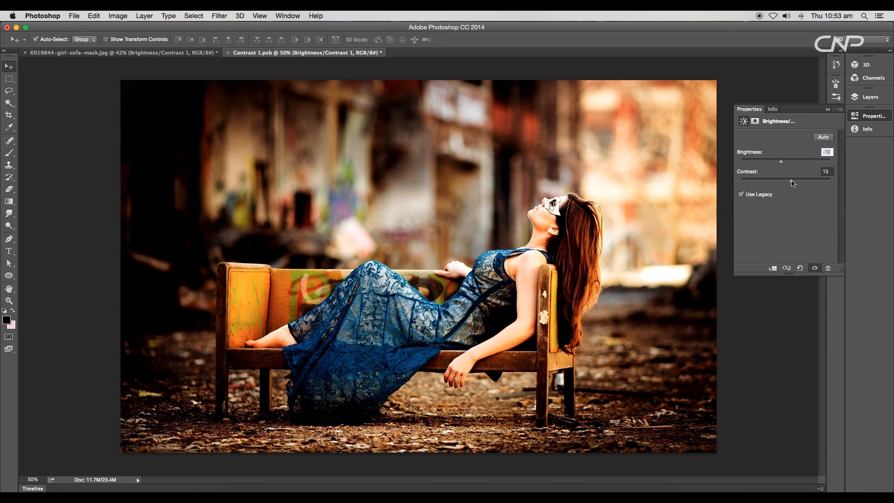
left_click(73, 15)
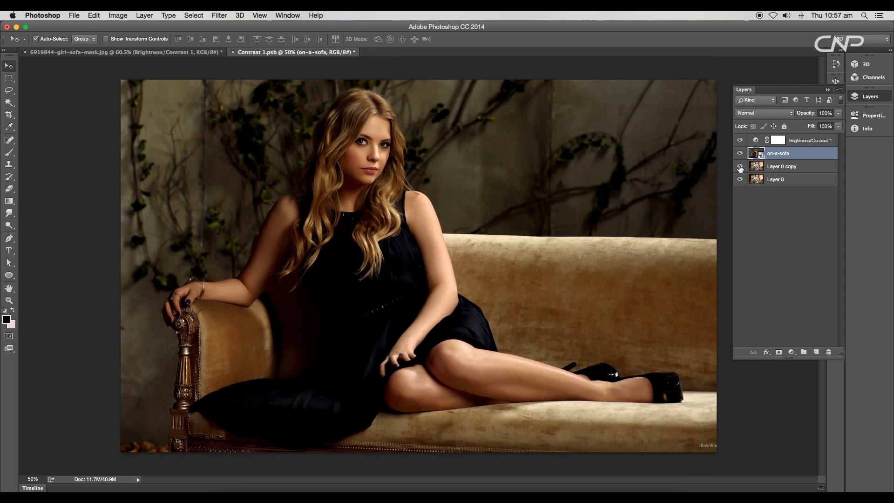
Hide the old photo copy and duplicate the on-a-sofa layer as a lower-opacity Multiply copy.
left_click(740, 166)
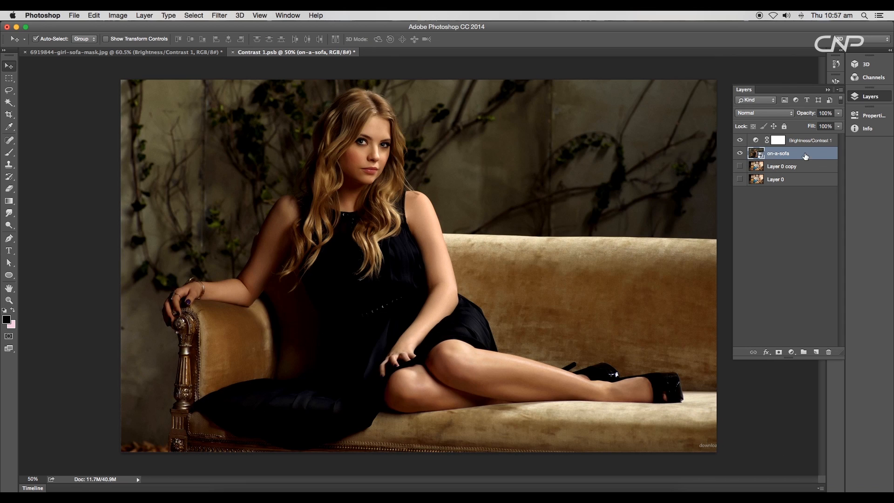
key("cmd+j")
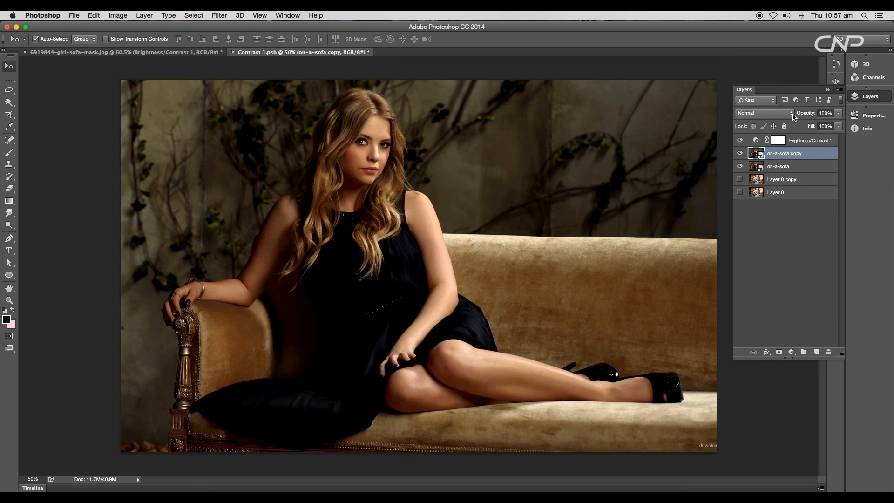
left_click(764, 112)
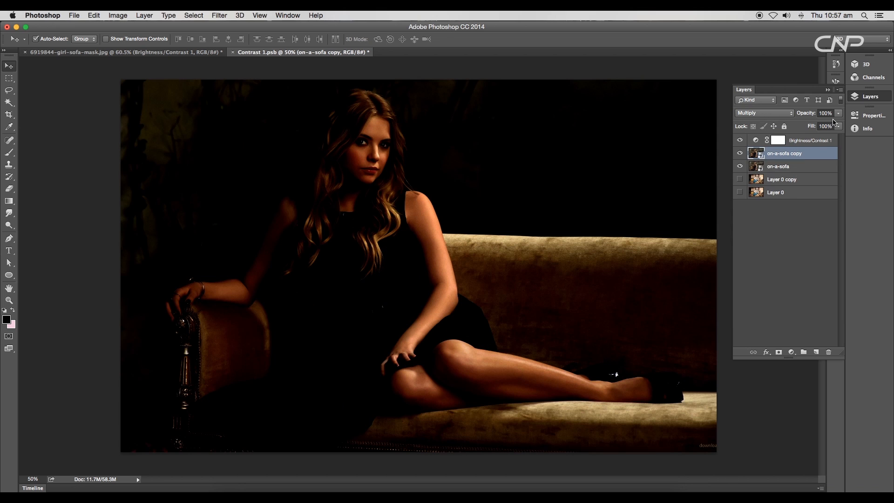
left_click_drag(839, 126, 799, 126)
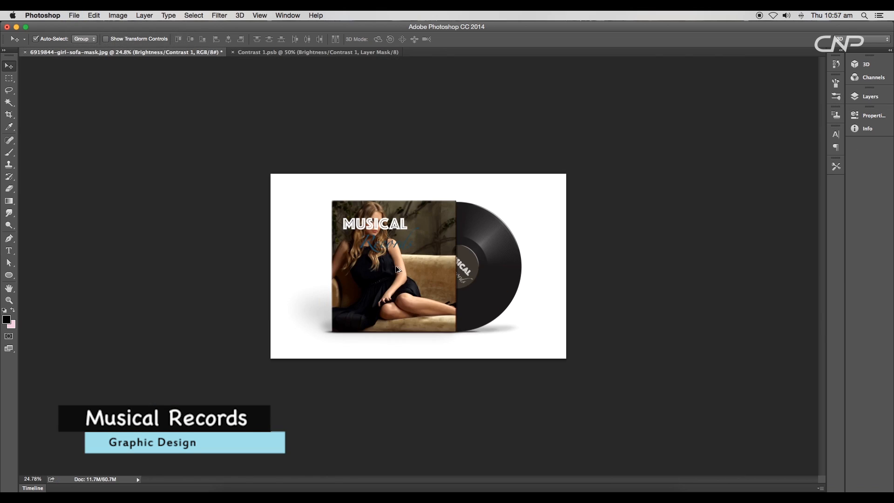
left_click(870, 96)
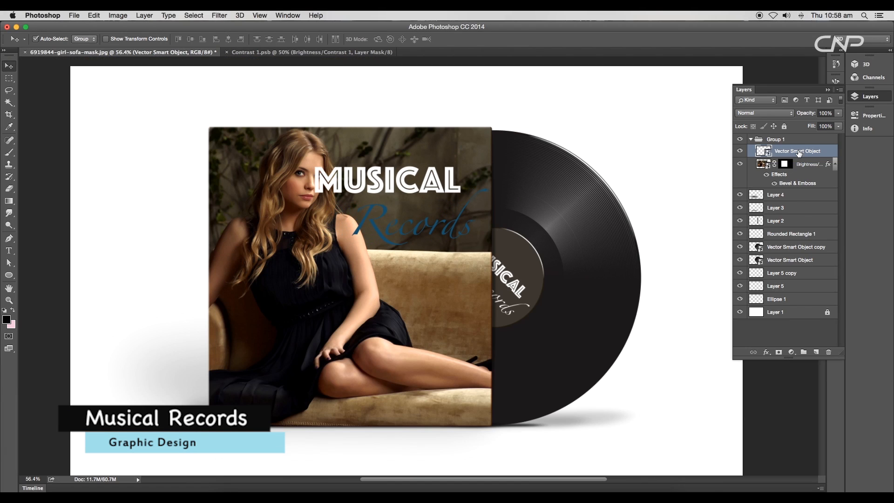